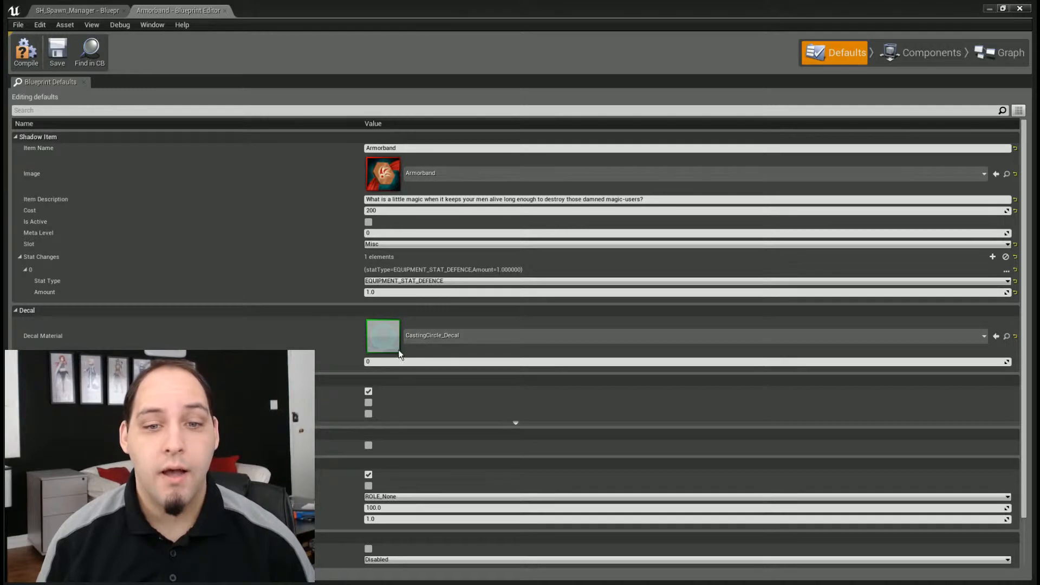
mouse_move(361, 333)
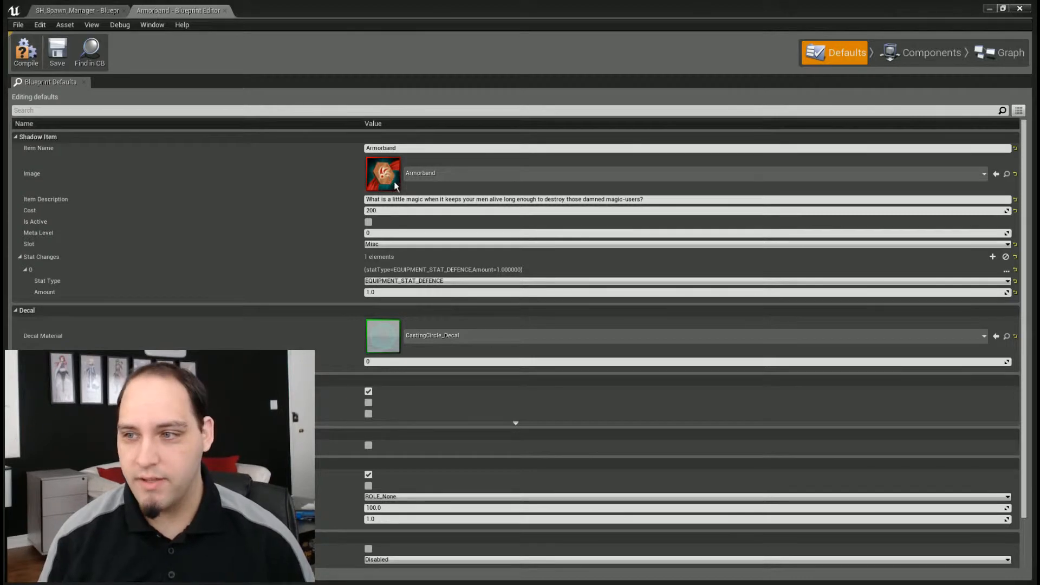
mouse_move(383, 332)
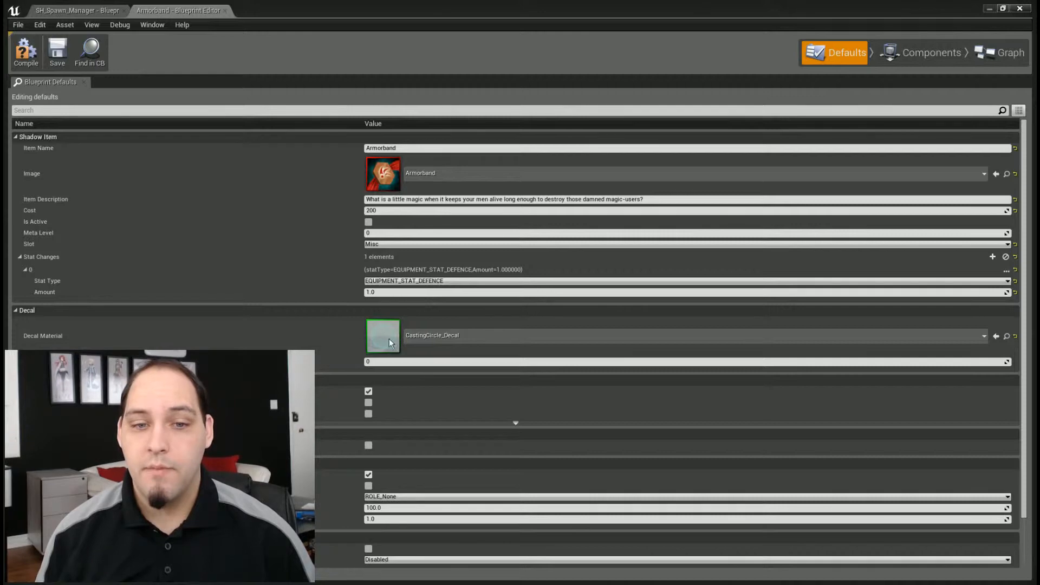
mouse_move(468, 402)
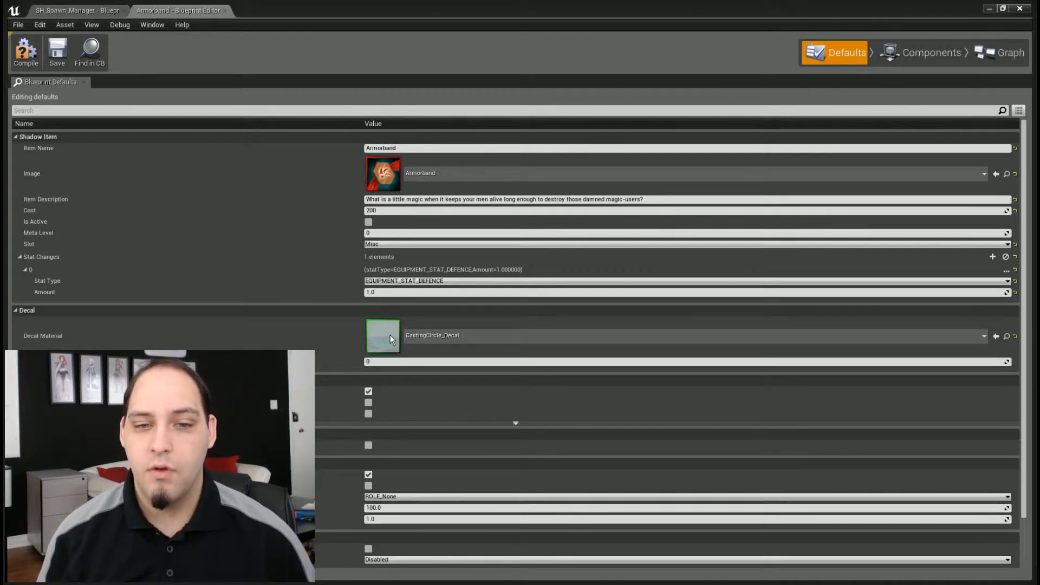
mouse_move(284, 345)
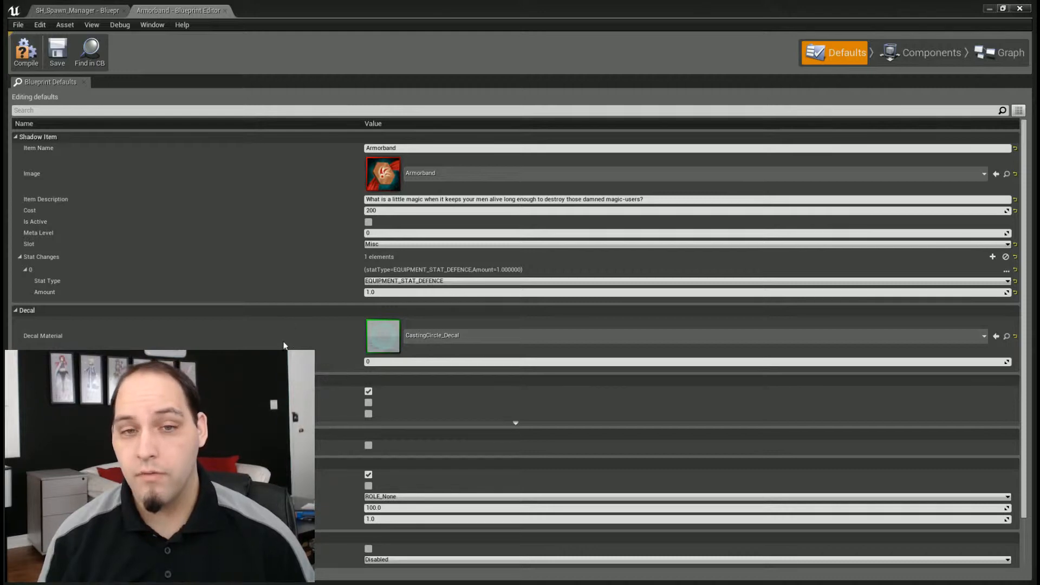
mouse_move(332, 343)
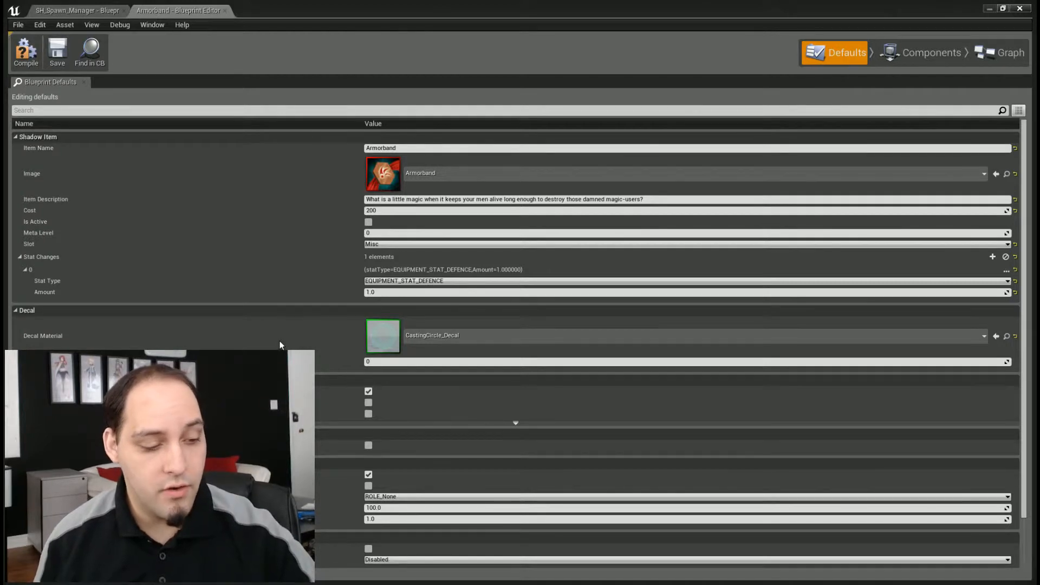
mouse_move(289, 335)
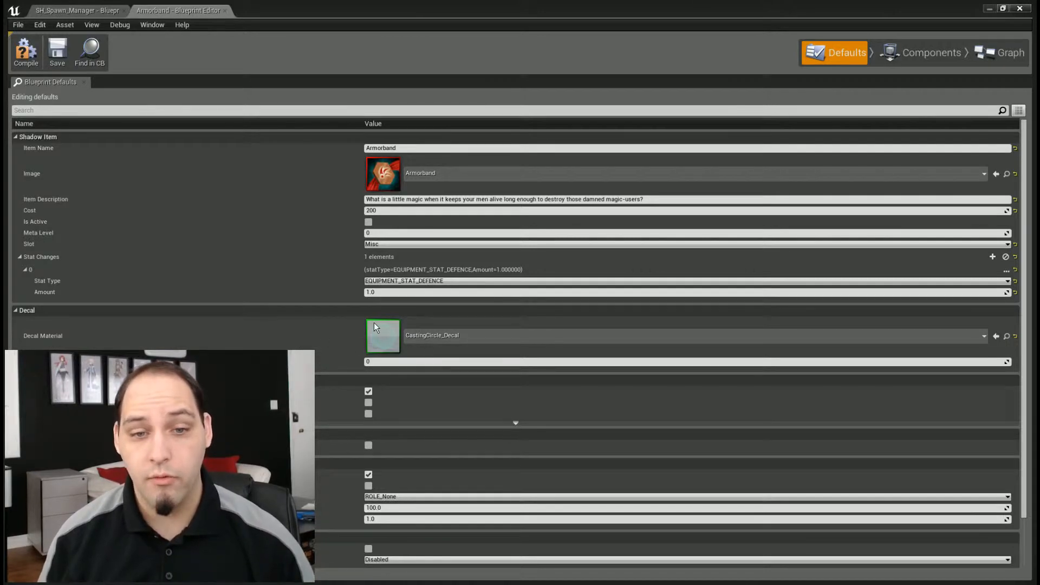
mouse_move(392, 343)
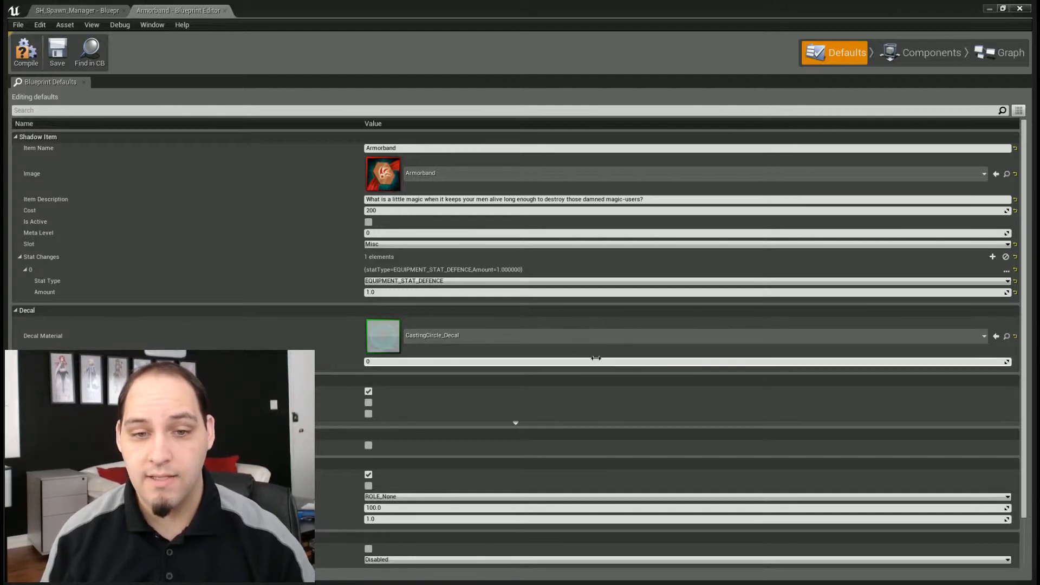
mouse_move(686, 399)
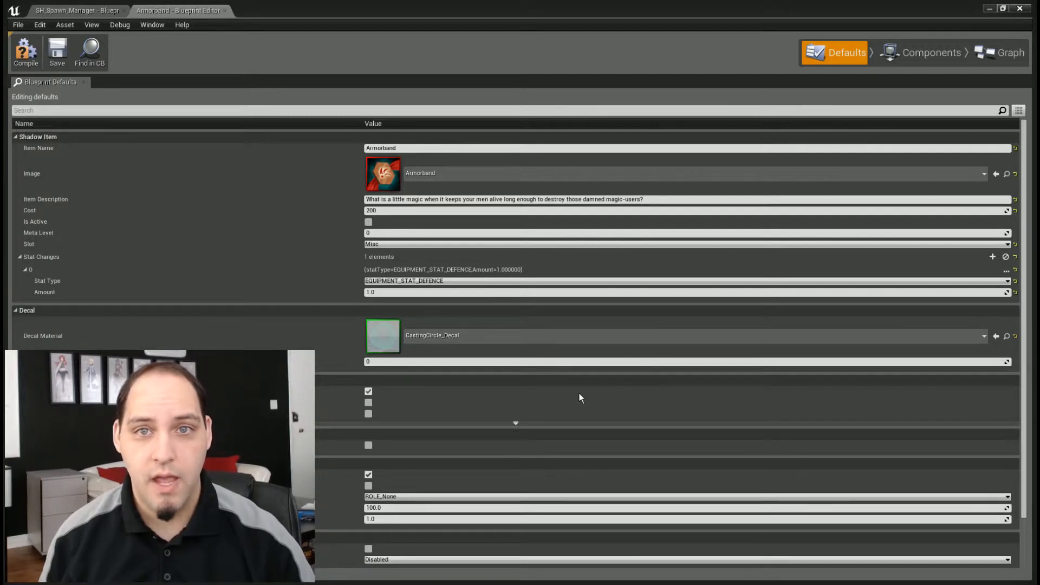
mouse_move(706, 392)
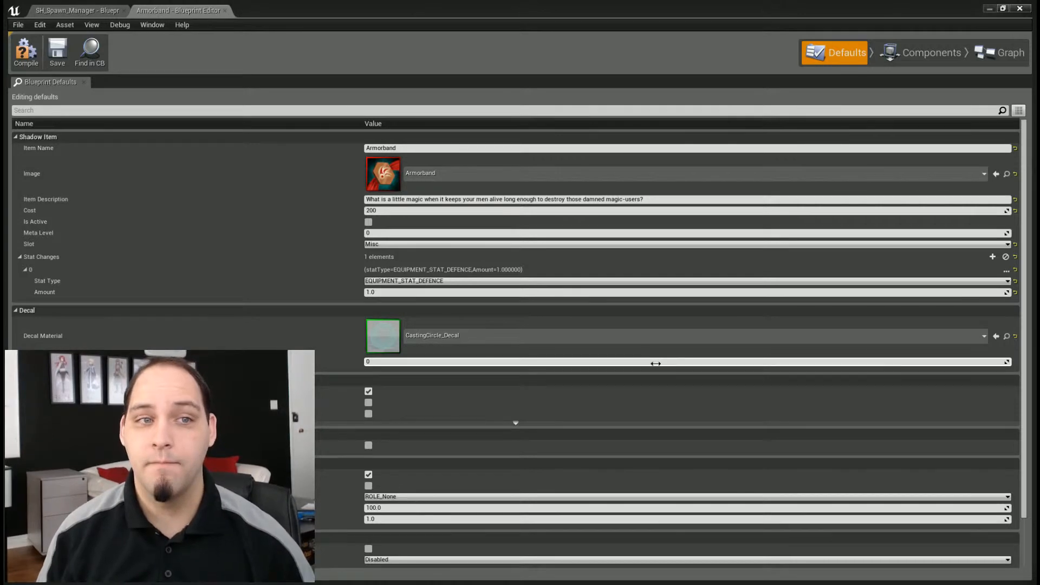
mouse_move(276, 298)
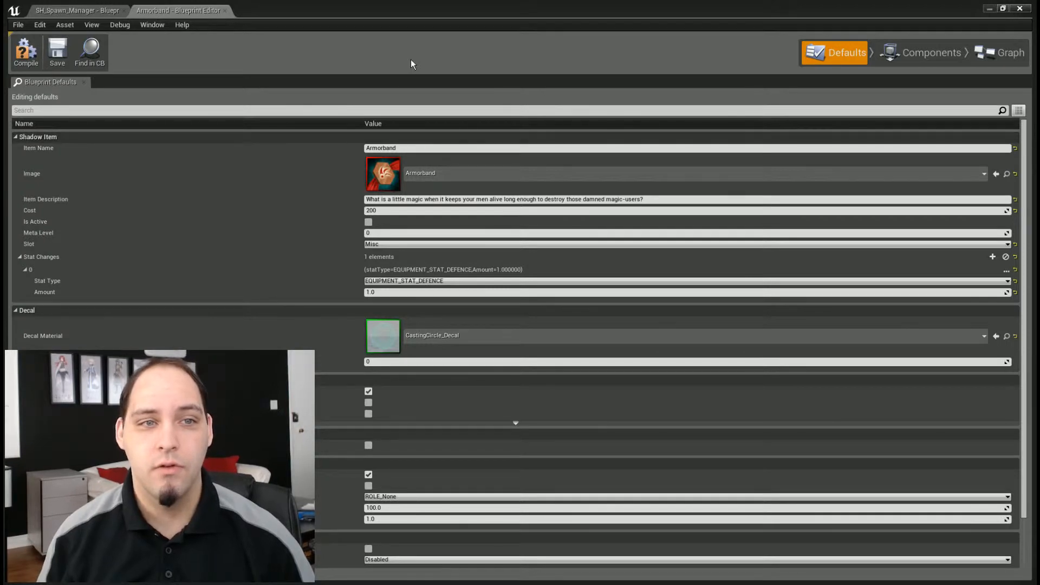
mouse_move(399, 59)
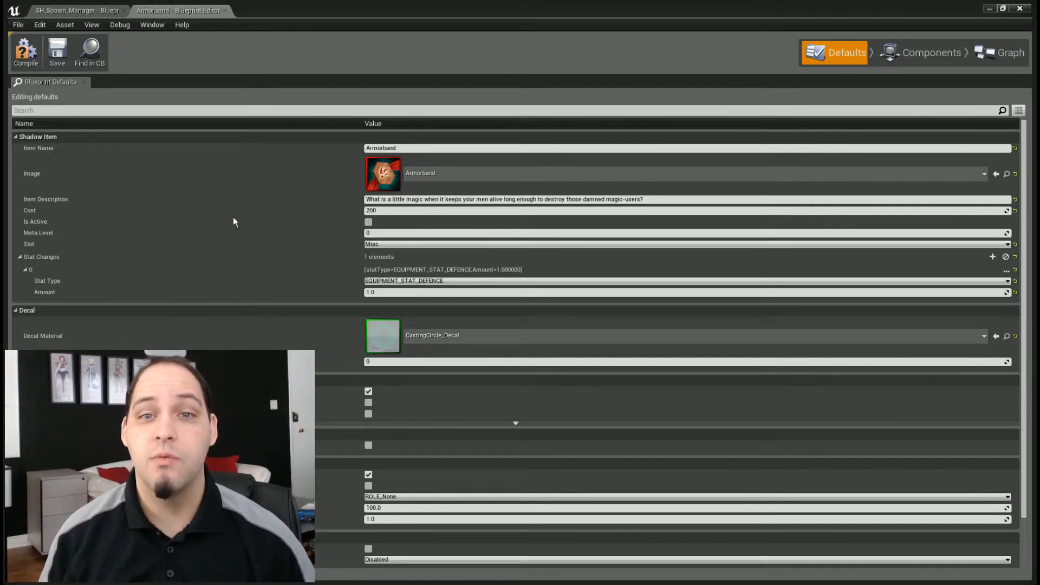
mouse_move(730, 261)
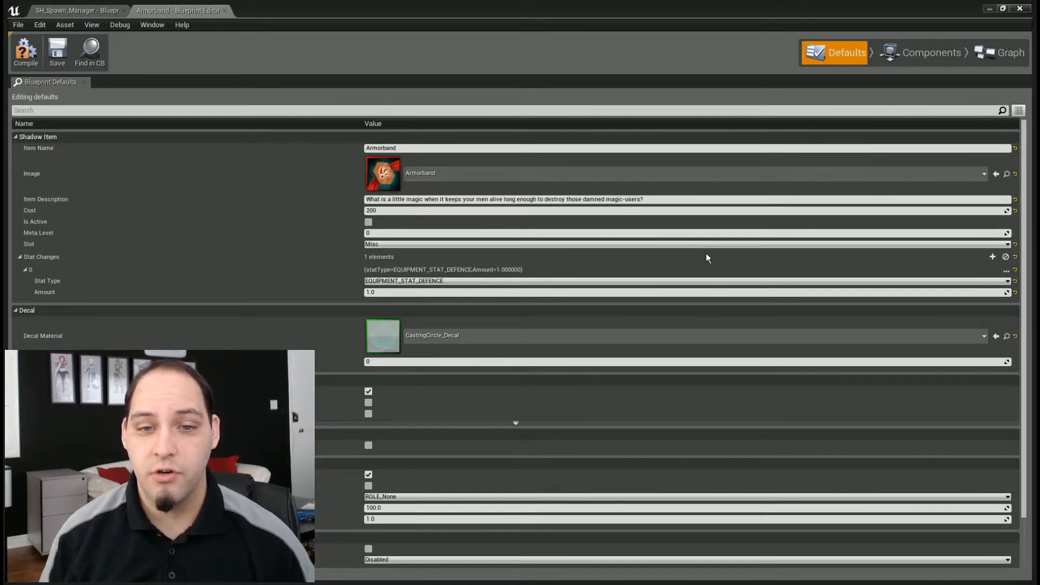
mouse_move(721, 278)
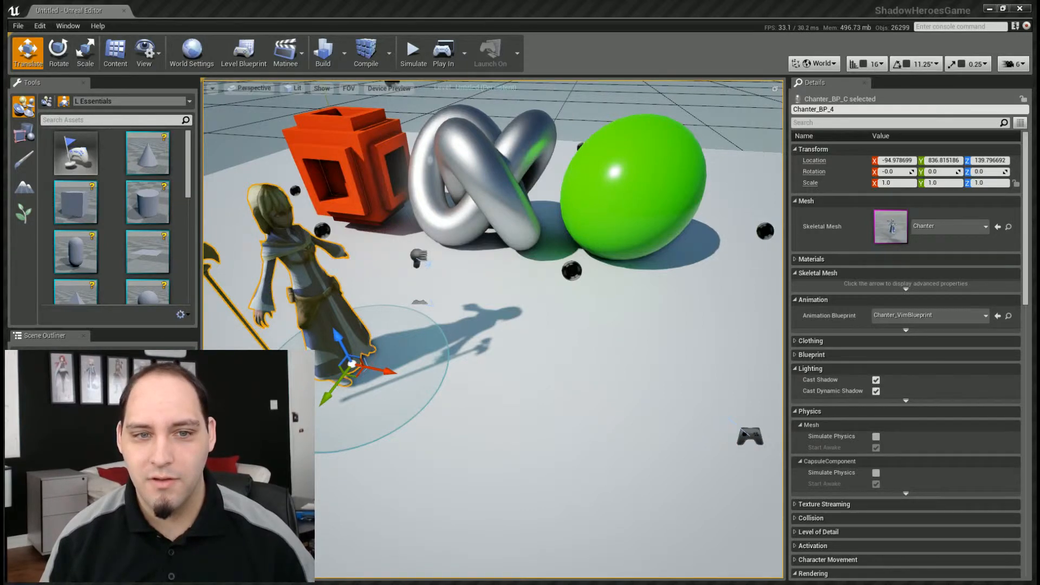
mouse_move(948, 370)
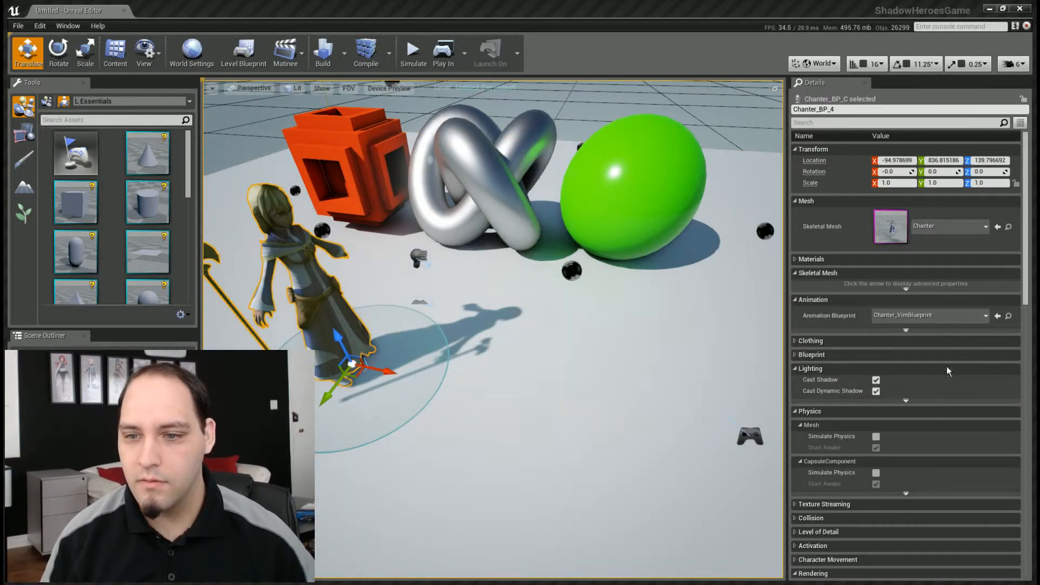
scroll(down, 3)
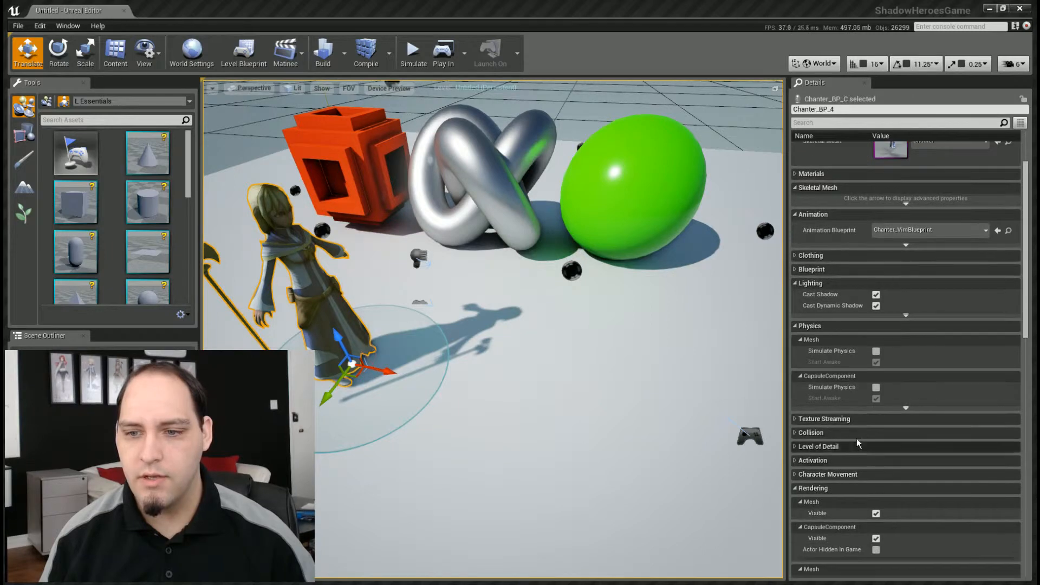